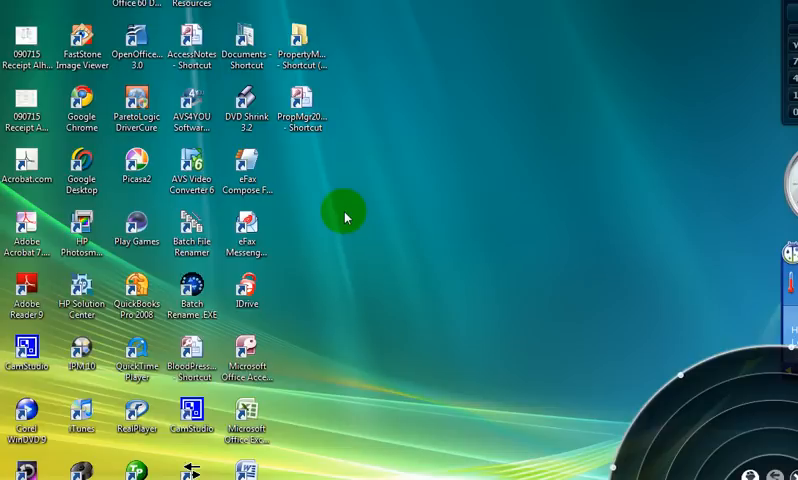
mouse_move(338, 196)
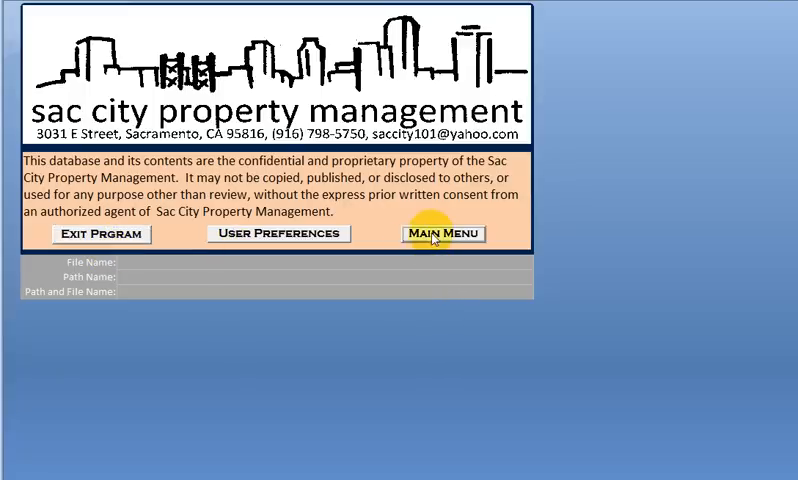
Continue past the confidentiality notice to the Sac City Property Management main menu.
left_click(444, 232)
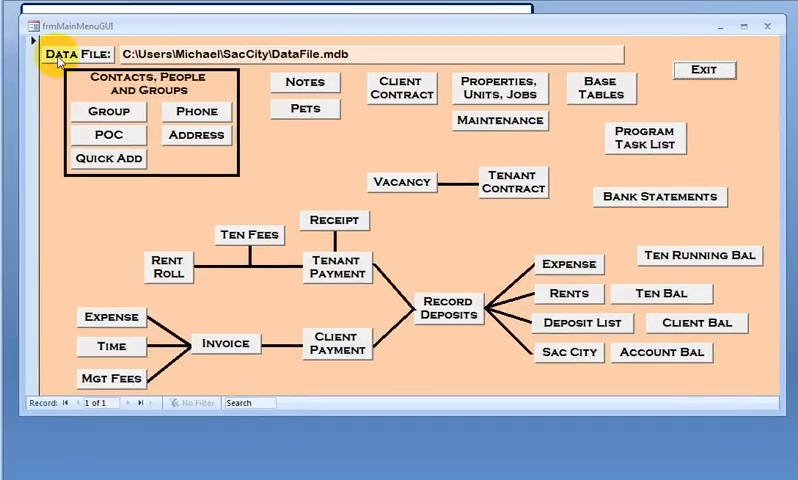
mouse_move(394, 54)
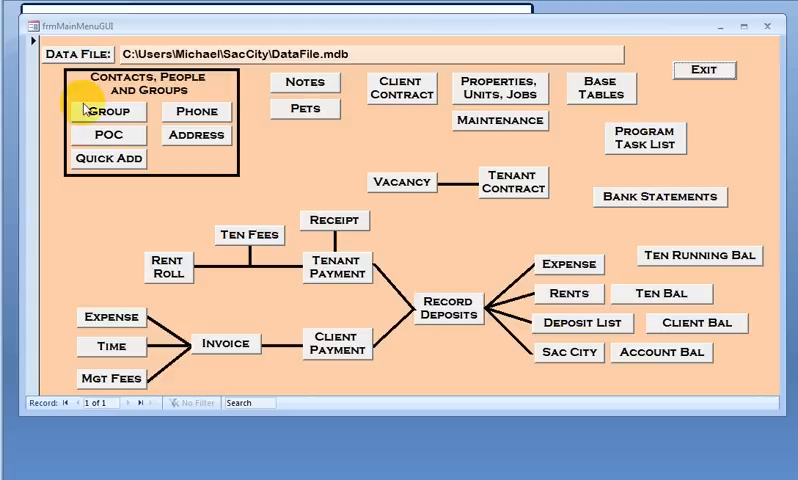
mouse_move(74, 134)
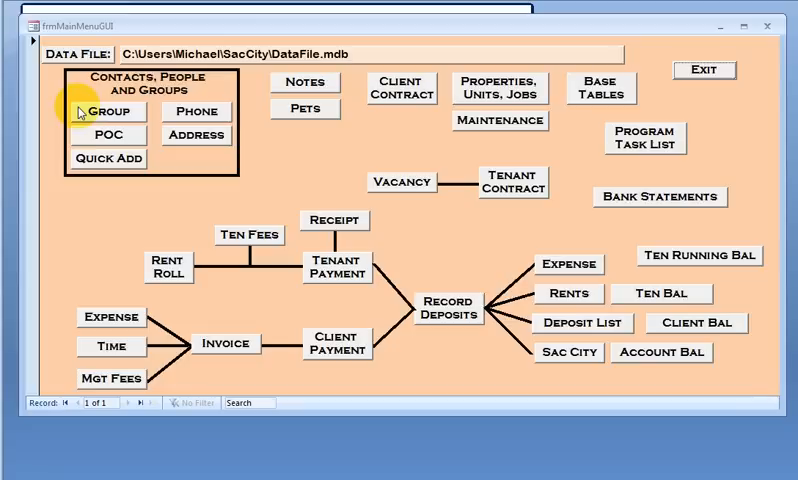
mouse_move(92, 96)
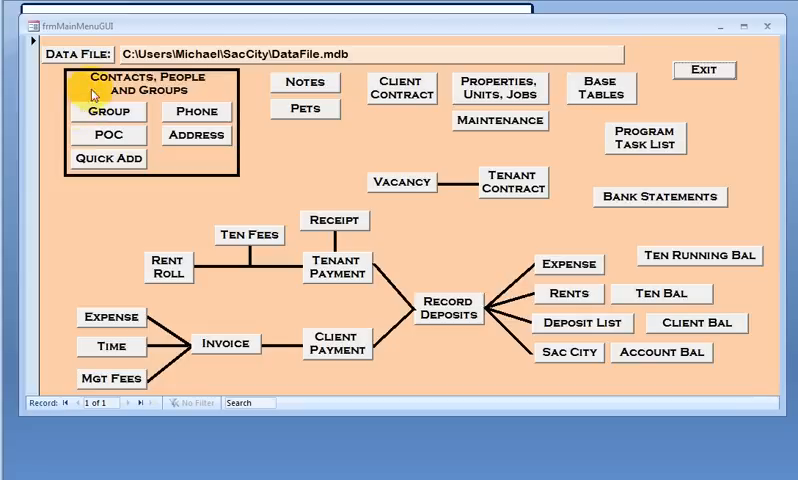
mouse_move(76, 132)
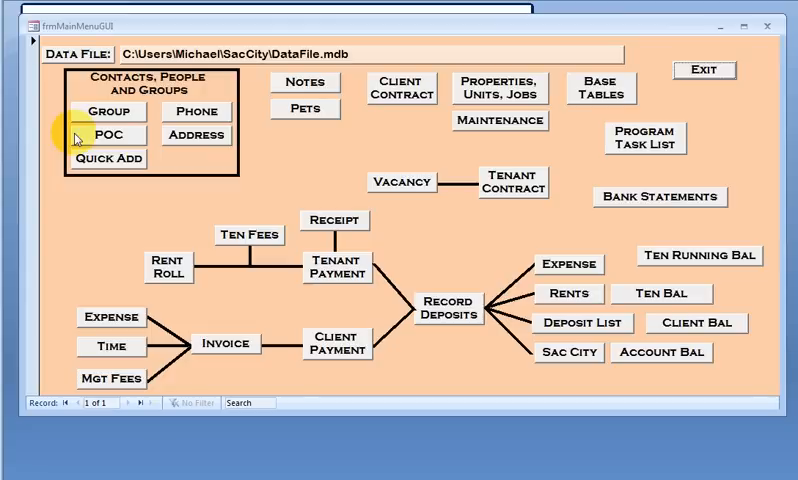
mouse_move(98, 112)
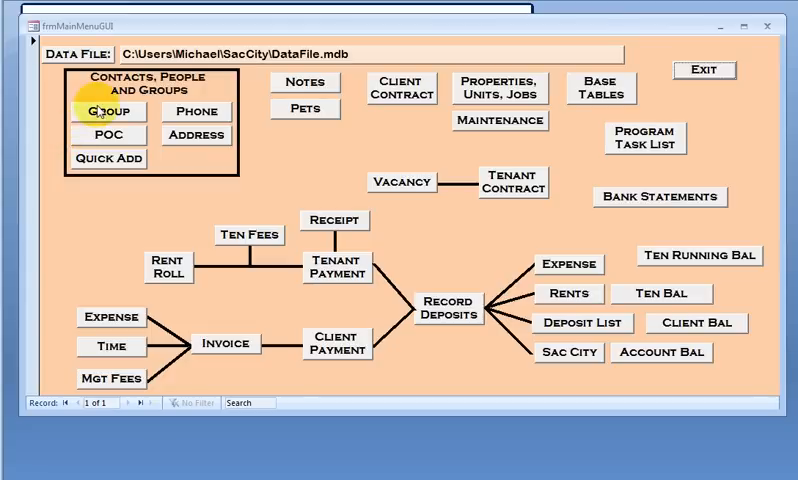
mouse_move(196, 138)
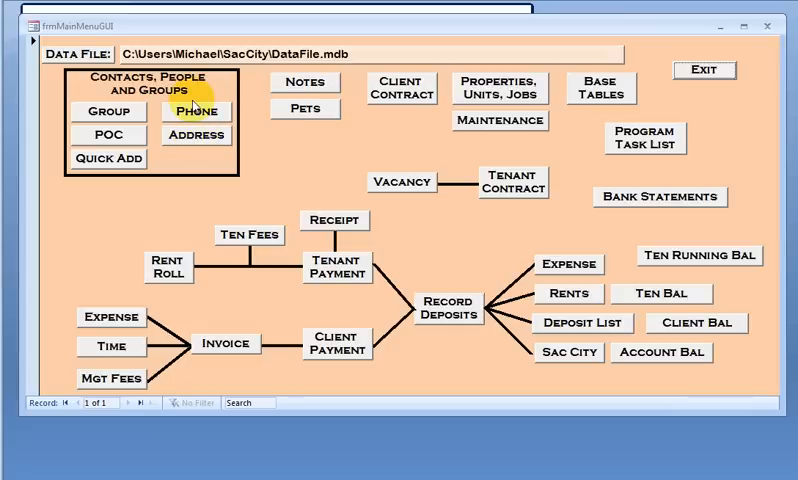
mouse_move(270, 90)
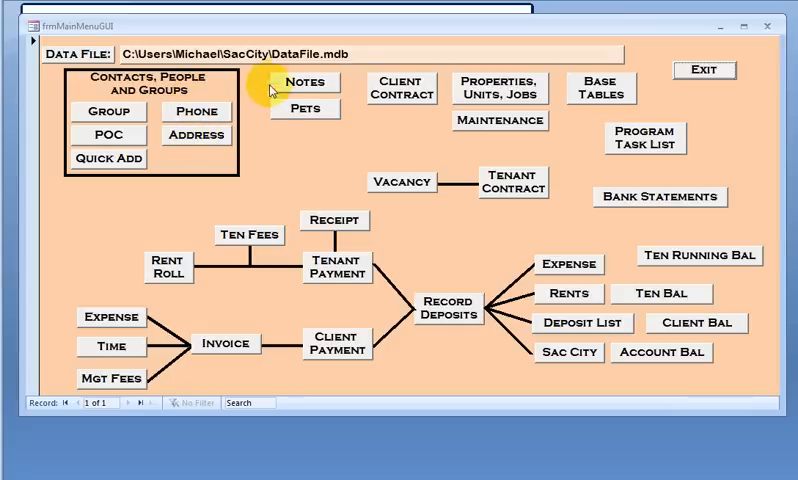
mouse_move(304, 82)
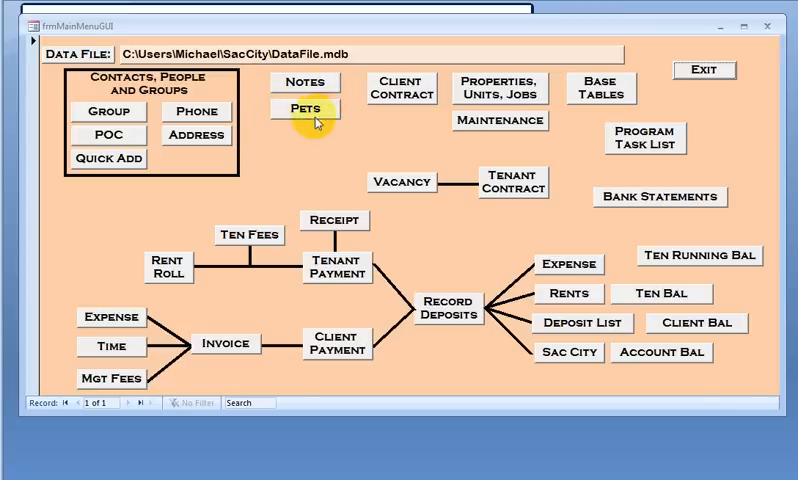
mouse_move(306, 108)
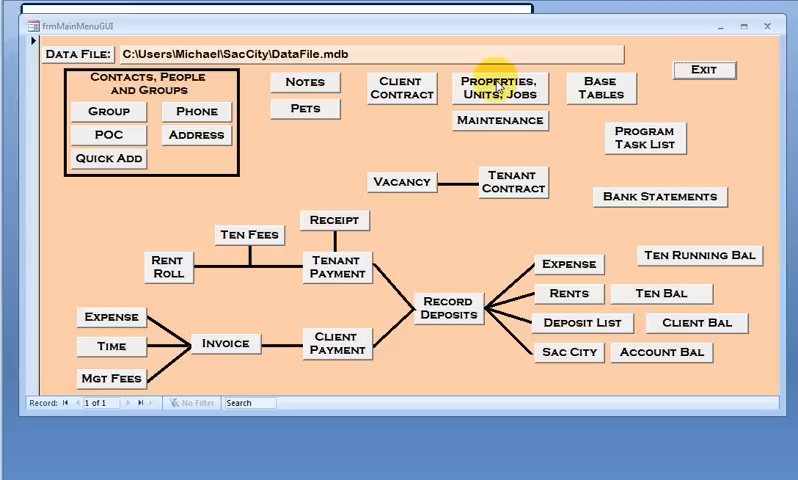
mouse_move(490, 88)
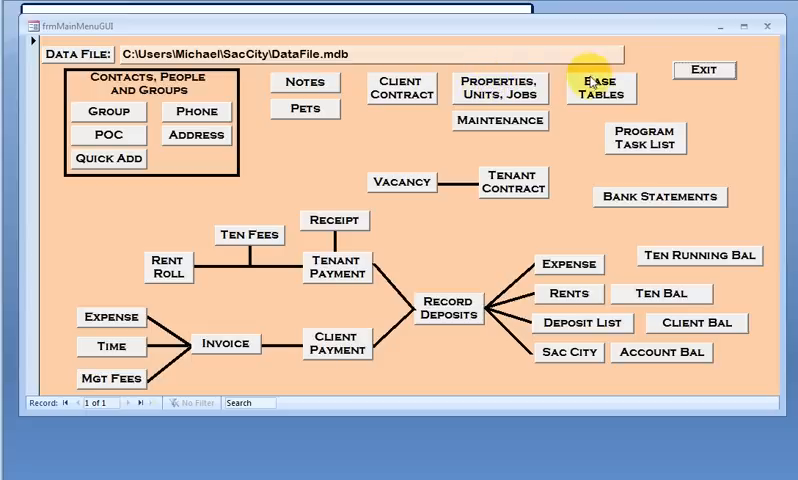
mouse_move(570, 98)
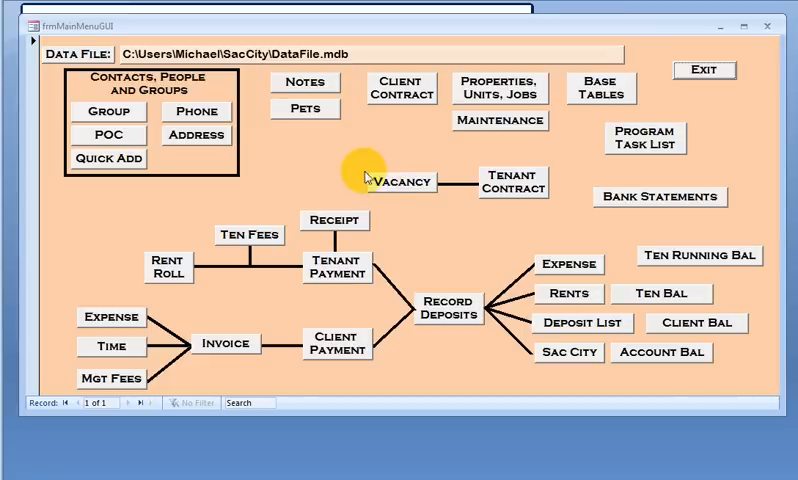
mouse_move(524, 180)
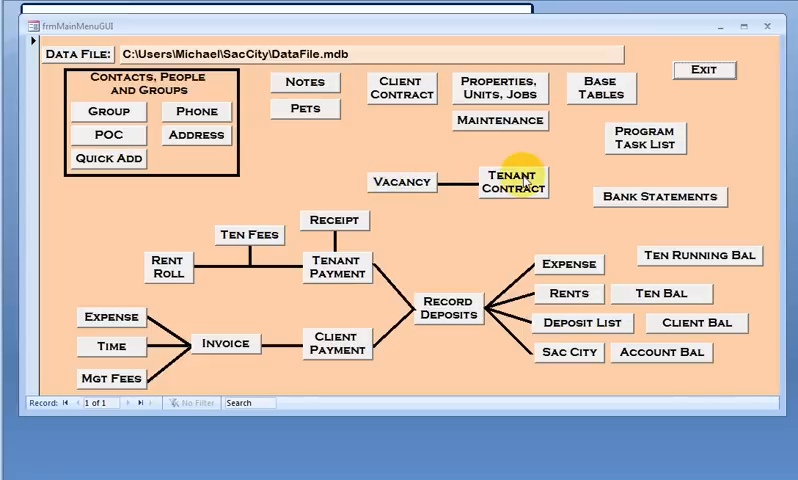
mouse_move(524, 164)
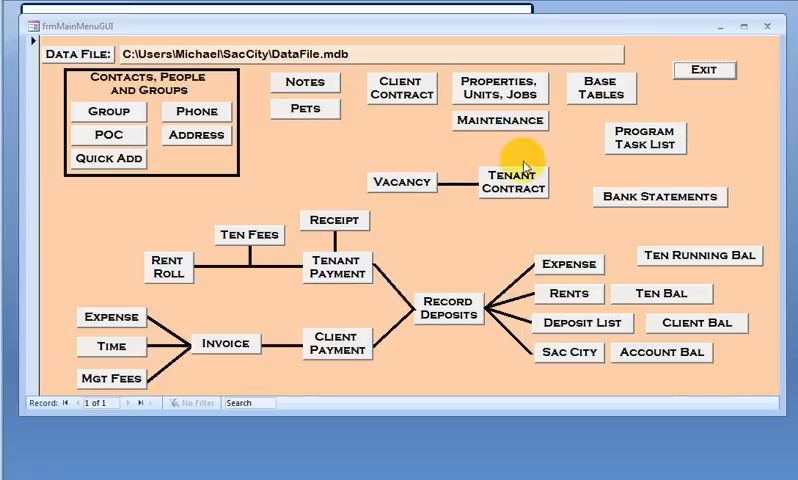
mouse_move(164, 272)
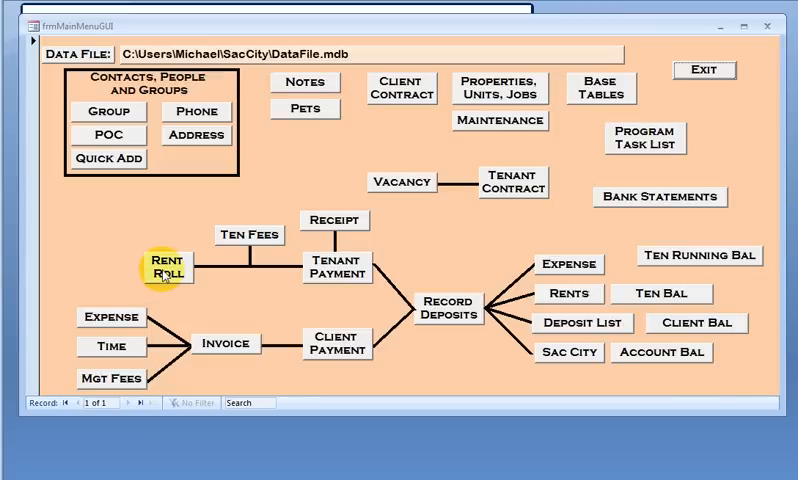
mouse_move(480, 168)
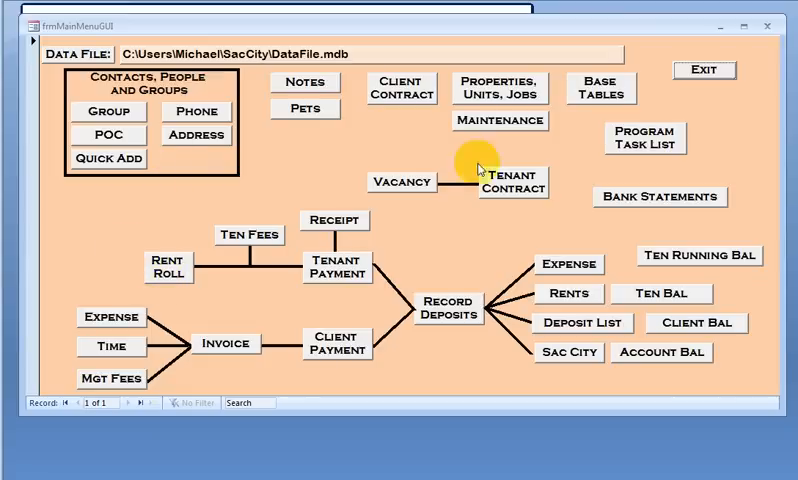
mouse_move(248, 234)
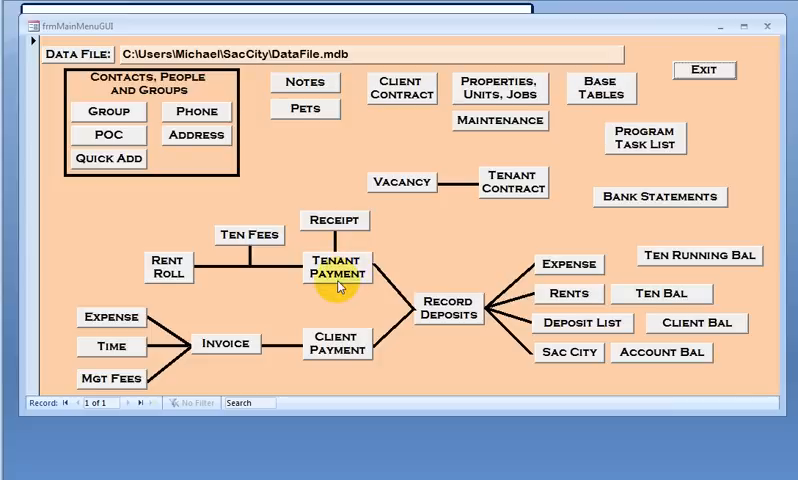
mouse_move(336, 272)
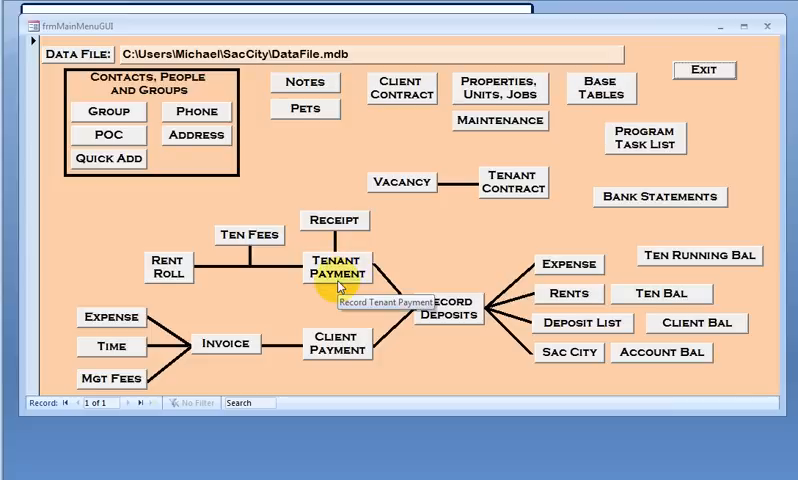
mouse_move(336, 220)
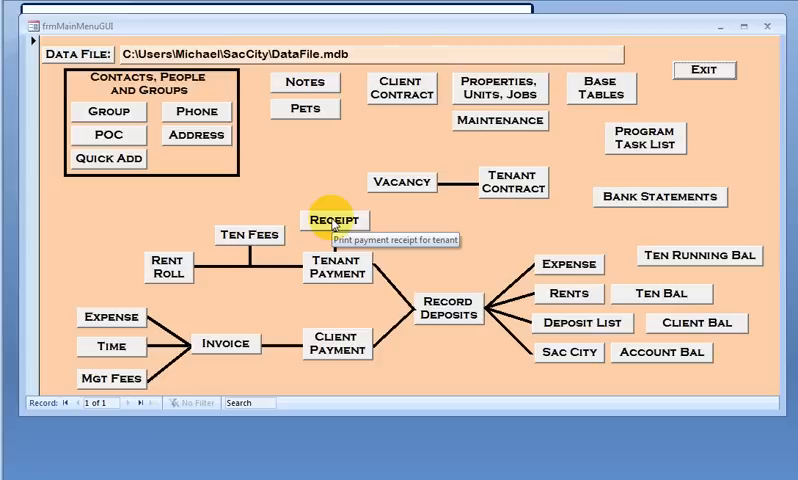
mouse_move(448, 272)
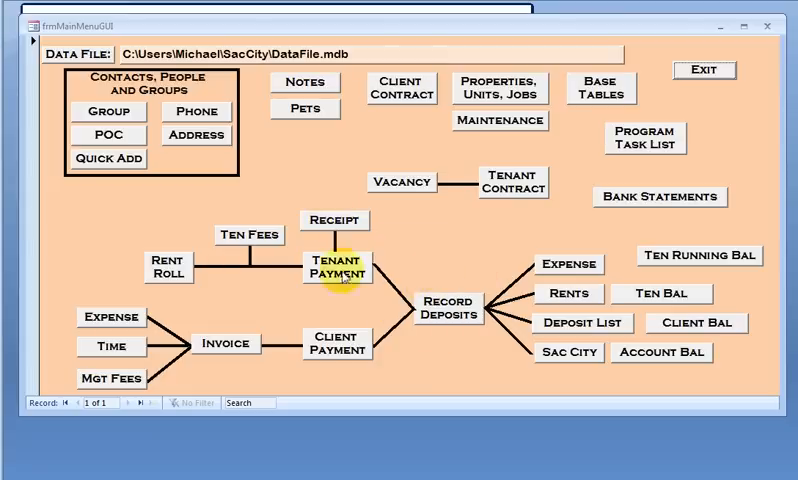
mouse_move(76, 312)
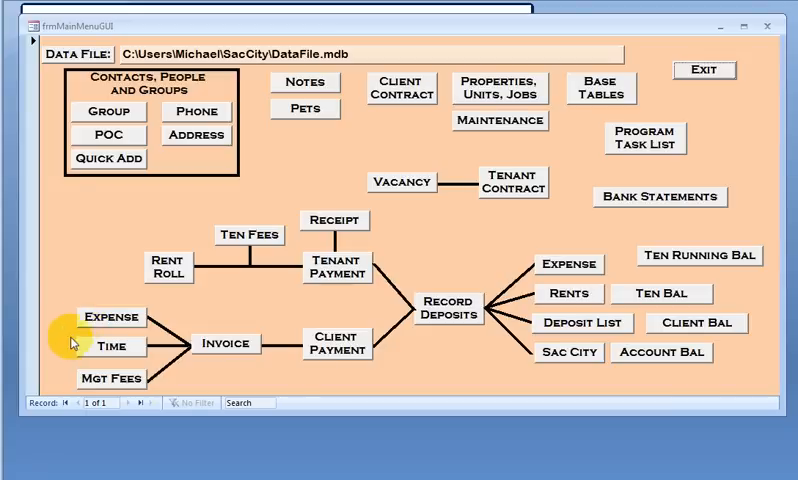
mouse_move(76, 344)
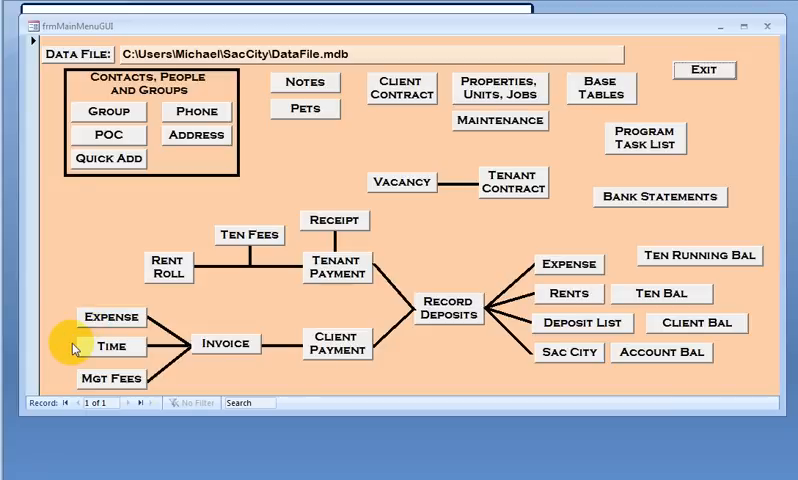
mouse_move(80, 382)
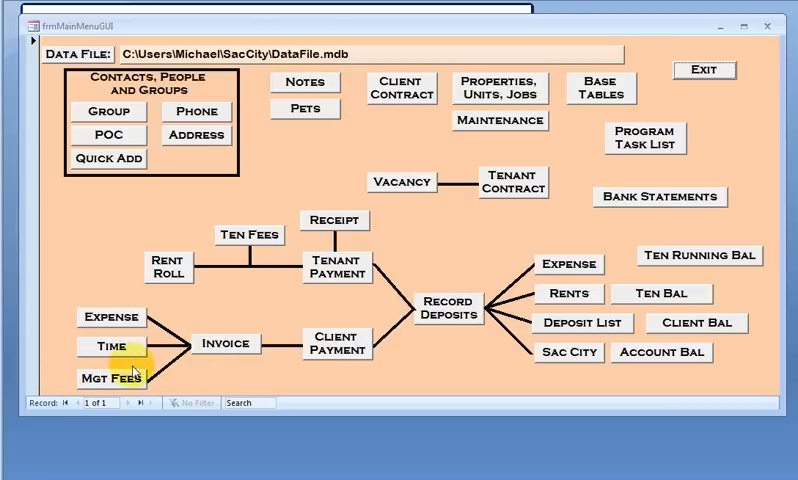
mouse_move(224, 344)
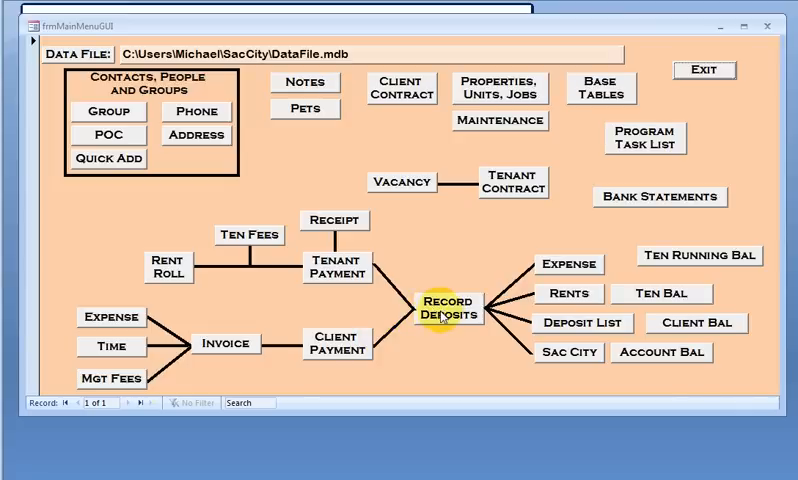
mouse_move(740, 312)
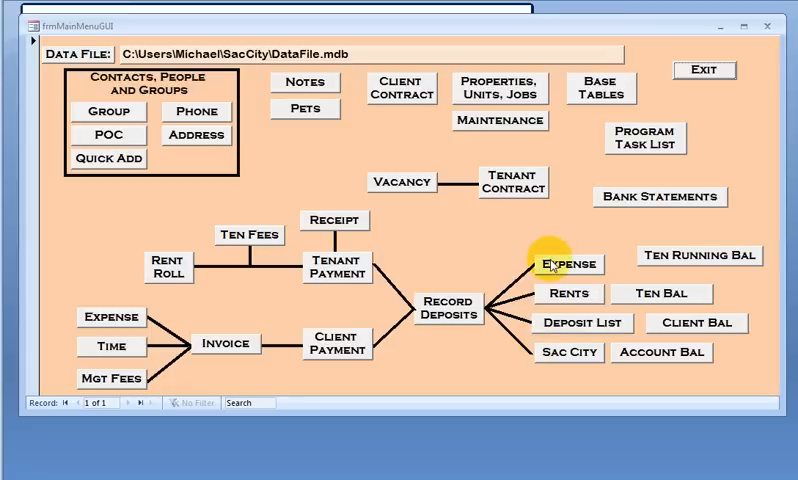
mouse_move(568, 264)
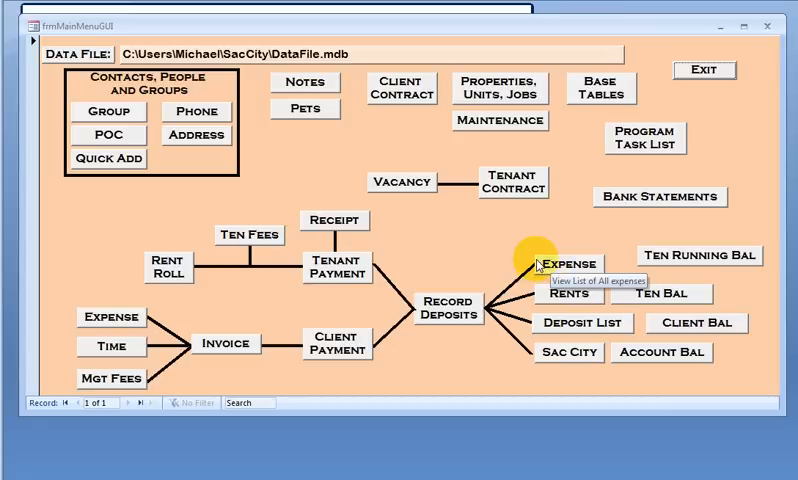
mouse_move(560, 300)
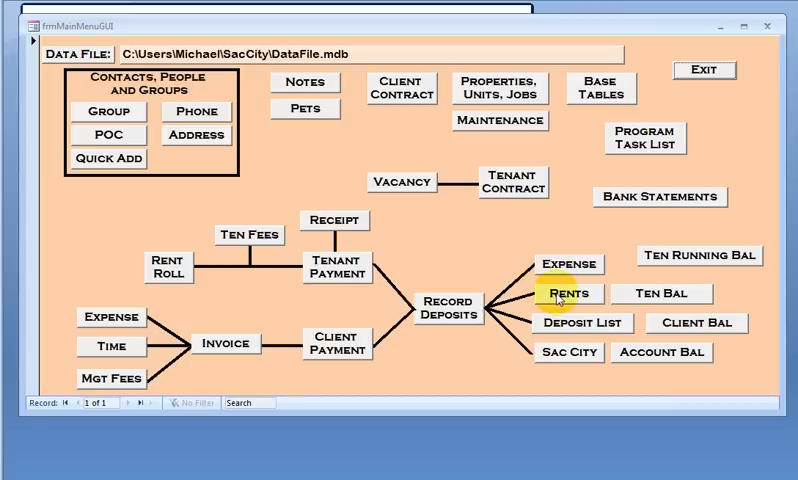
mouse_move(568, 292)
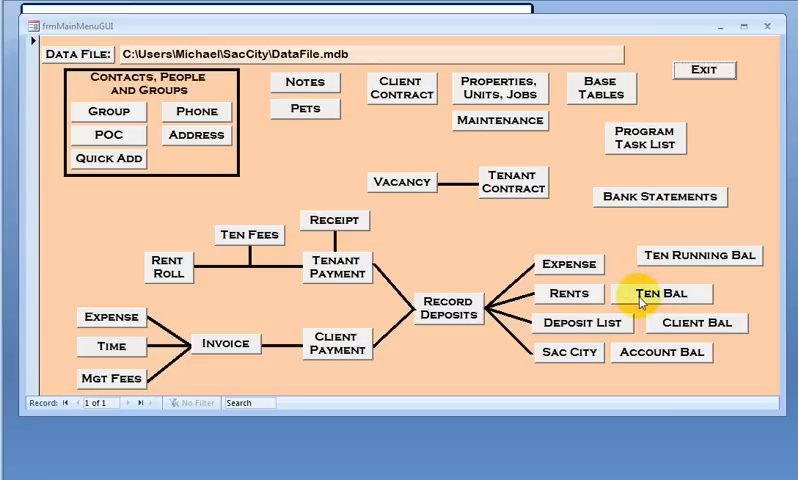
mouse_move(662, 292)
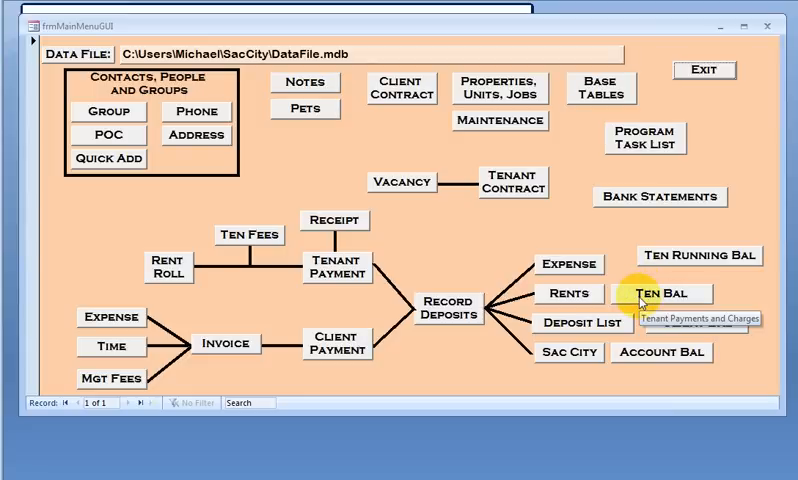